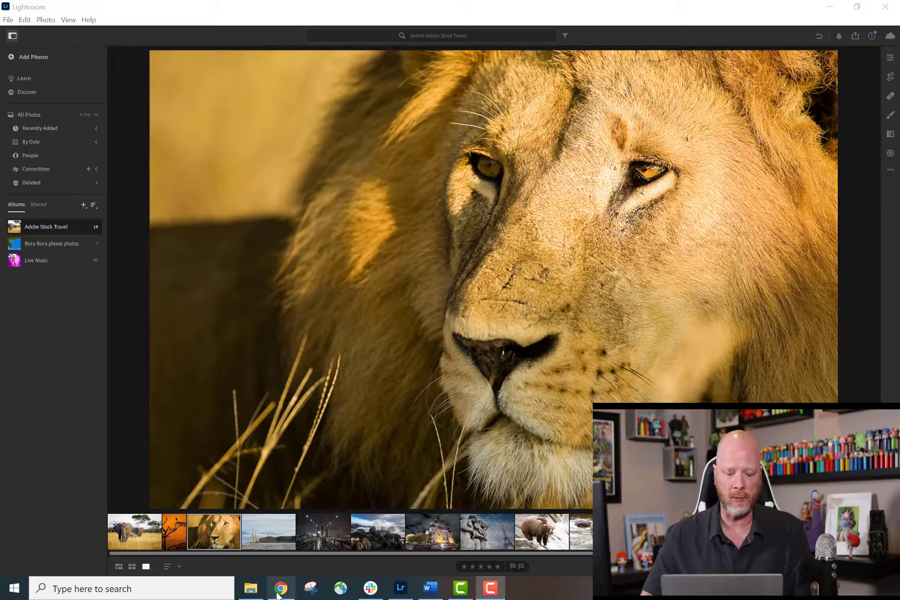
Step: Return to the Adobe Stock contributor site in Chrome and start a new upload
left_click(281, 588)
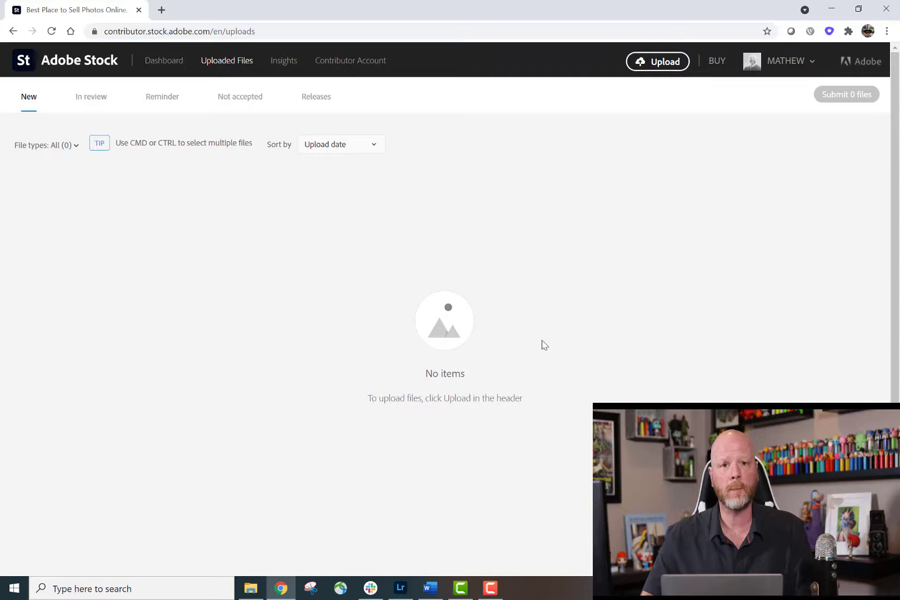
mouse_move(731, 194)
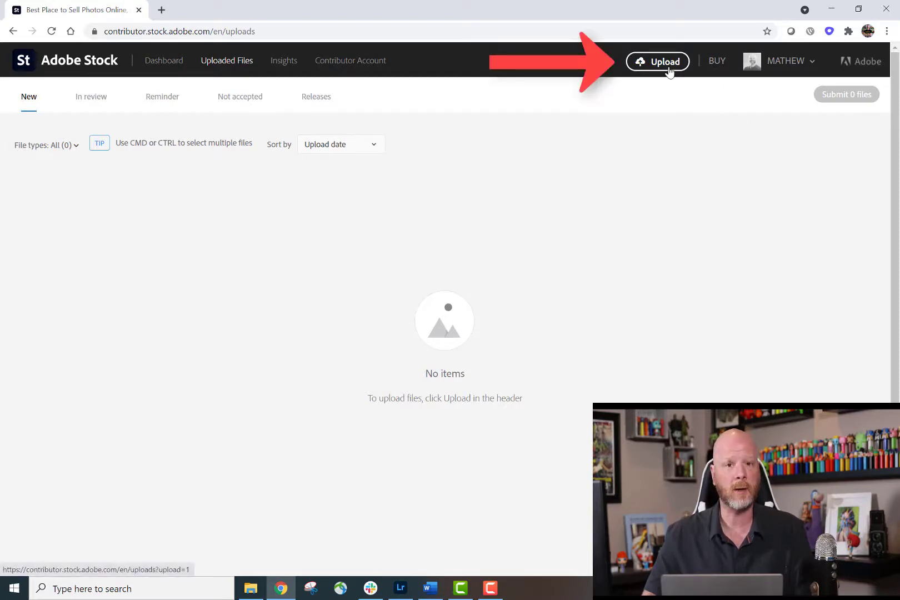
left_click(657, 61)
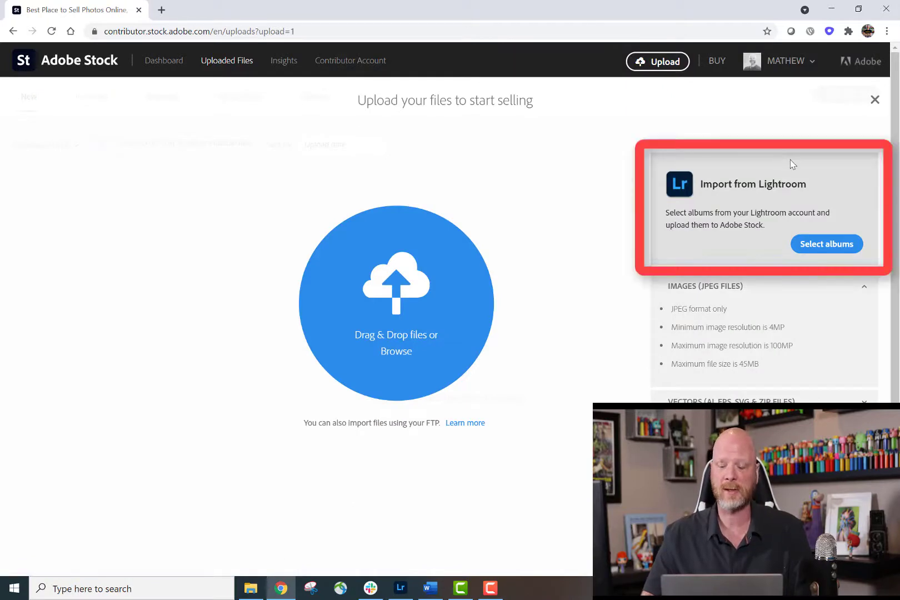
mouse_move(843, 191)
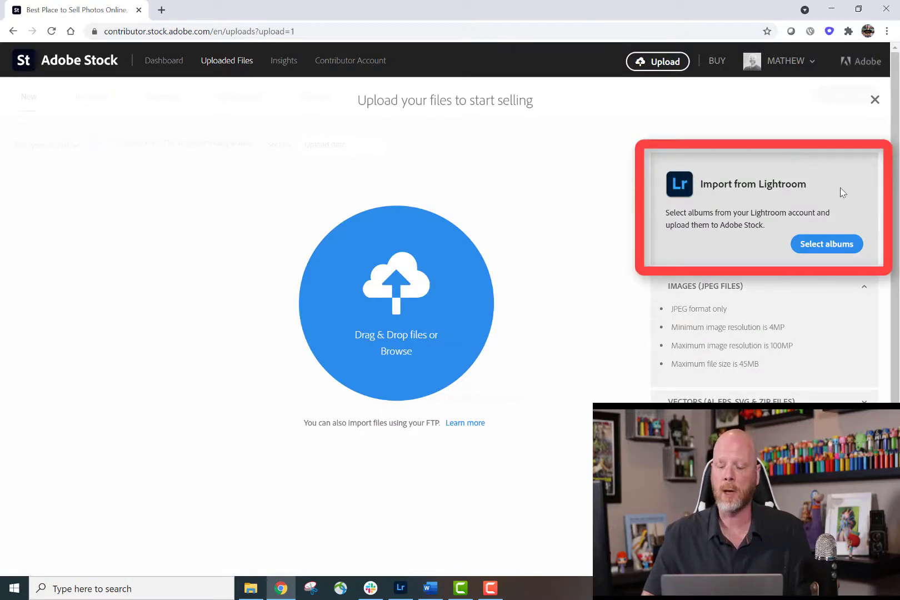
mouse_move(827, 243)
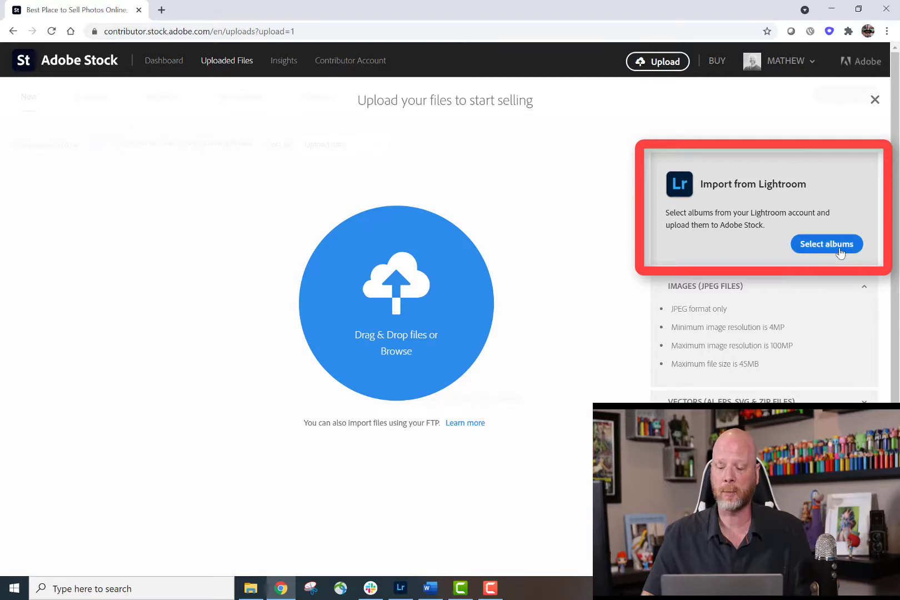
Step: Select the 19-photo 'Adobe Stock Travel' Lightroom album and upload it
left_click(827, 243)
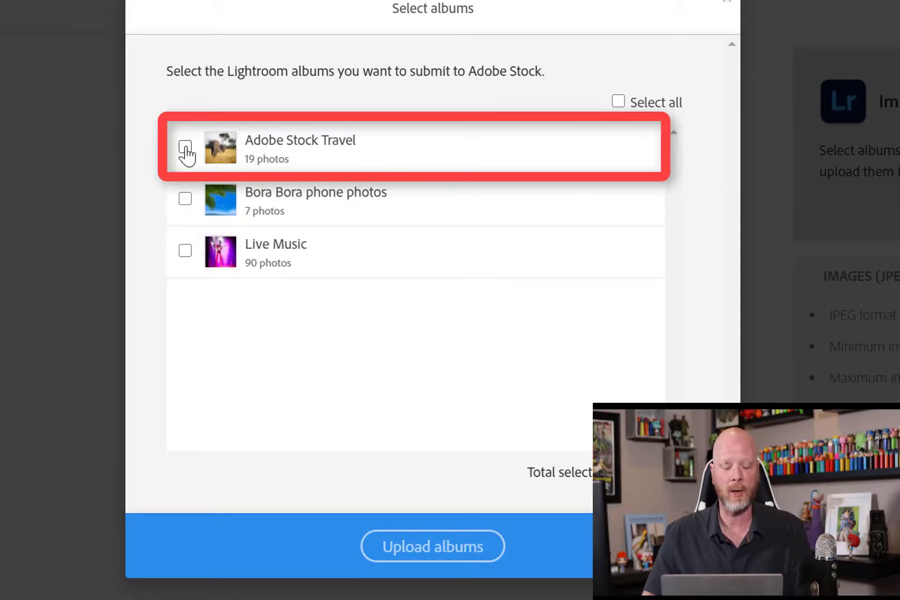
left_click(185, 148)
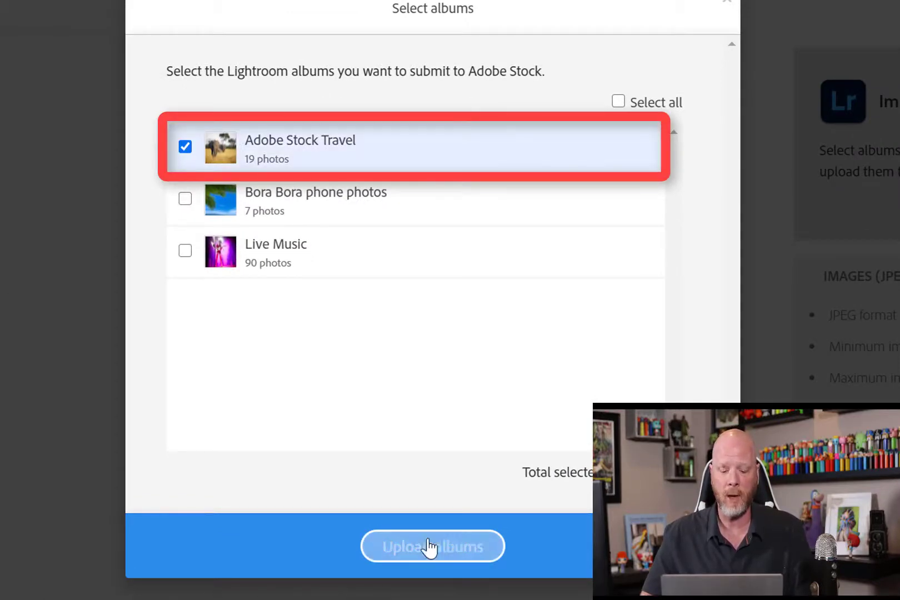
left_click(432, 545)
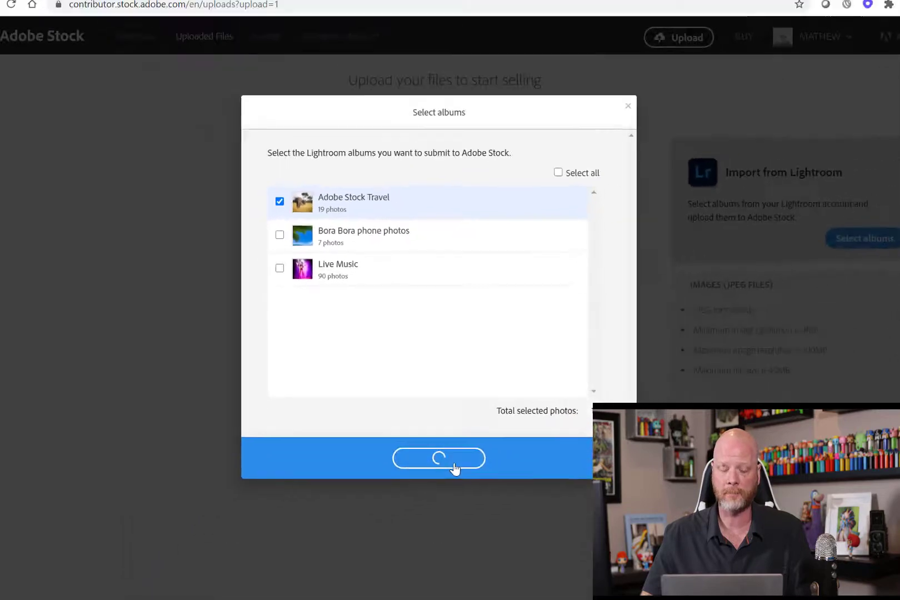
Step: Dismiss the upload dialog to see the Lightroom upload-in-progress banner
left_click(438, 459)
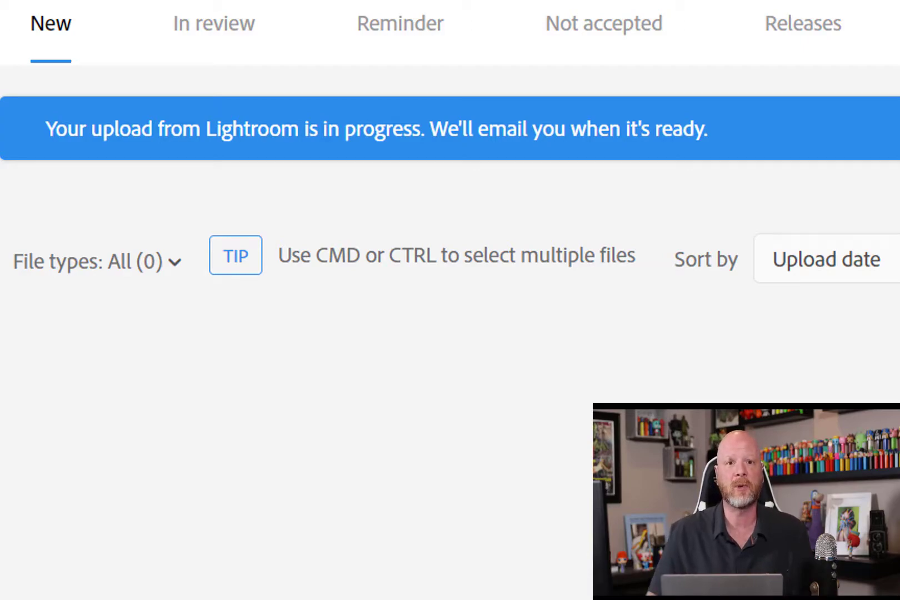
Step: Open the 'Review your images on Adobe Stock' email in Xfinity and follow Review images
left_click(215, 10)
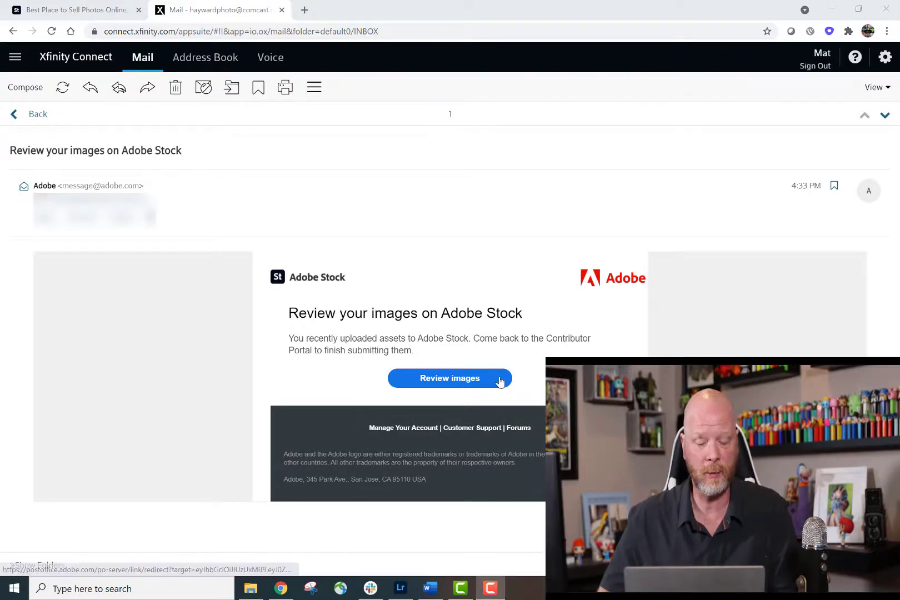
left_click(449, 378)
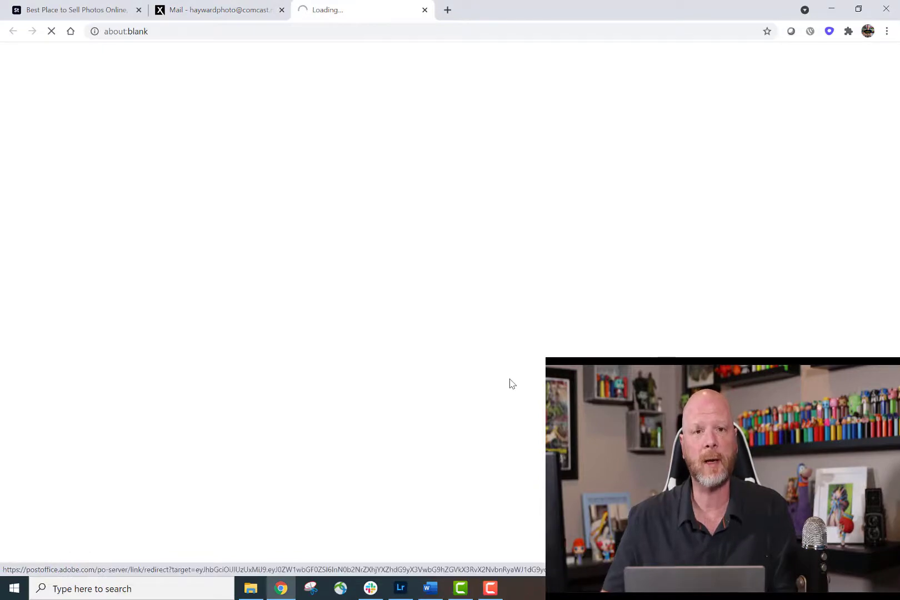